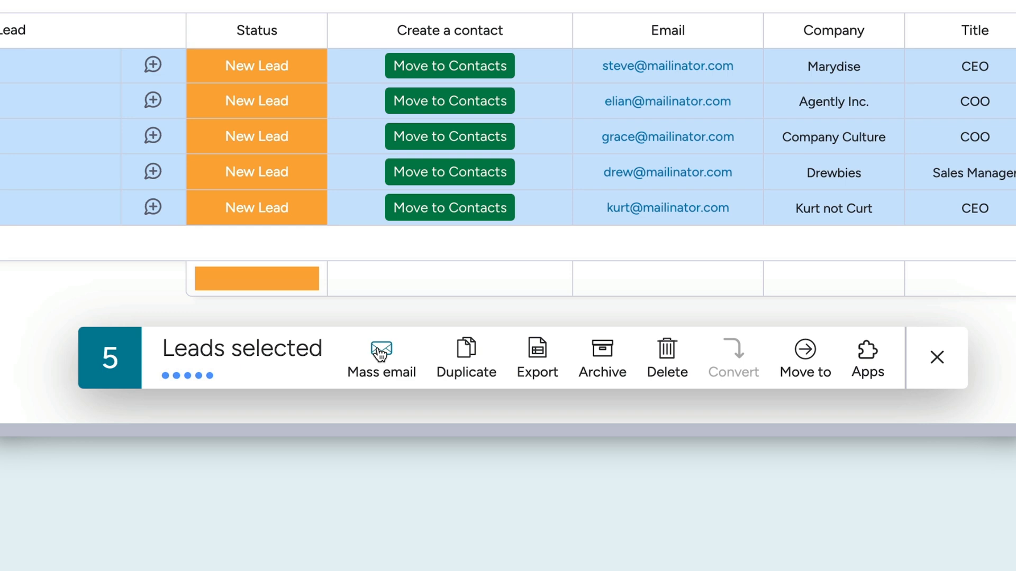
- Review the CRM's email and activity settings before composing the mass email
left_click(381, 351)
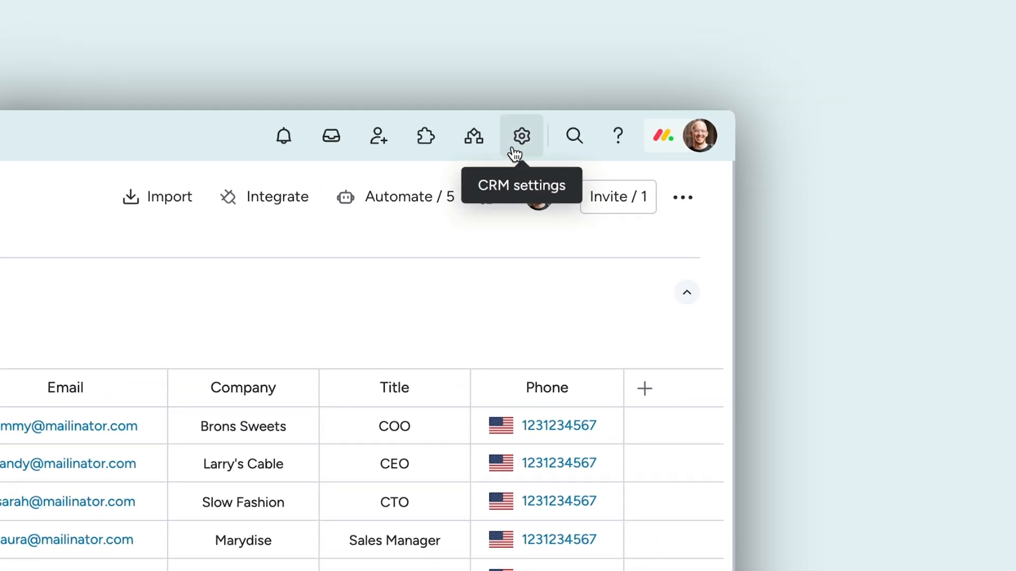
left_click(521, 135)
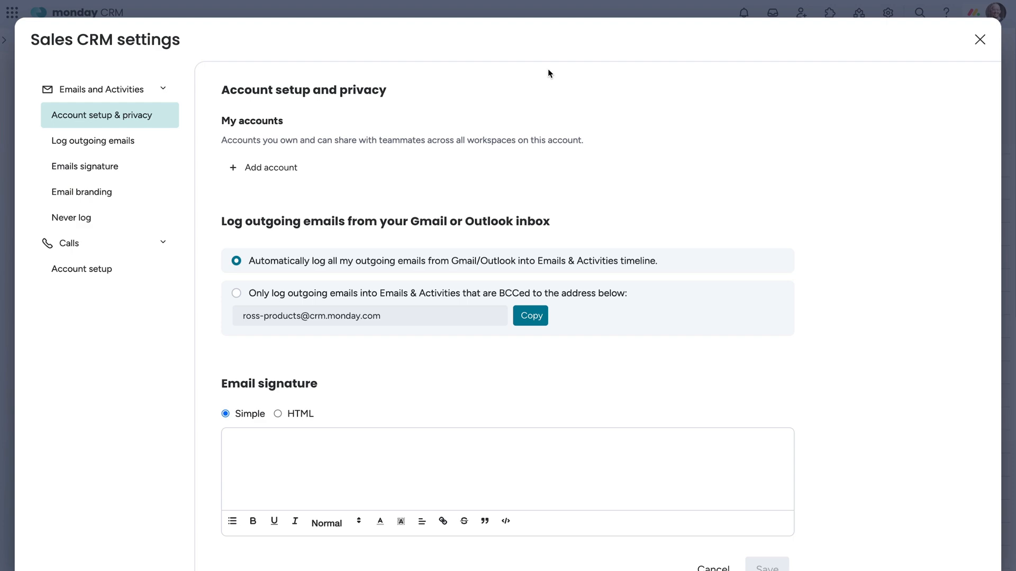
left_click(270, 167)
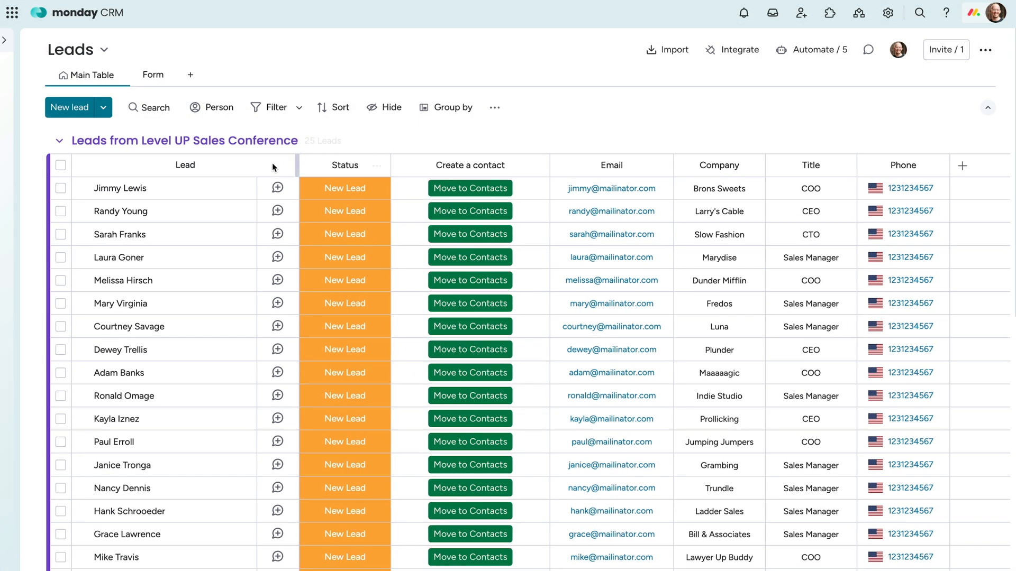
- Select all 25 conference leads and start a mass email addressed to them via the Email column
left_click(60, 165)
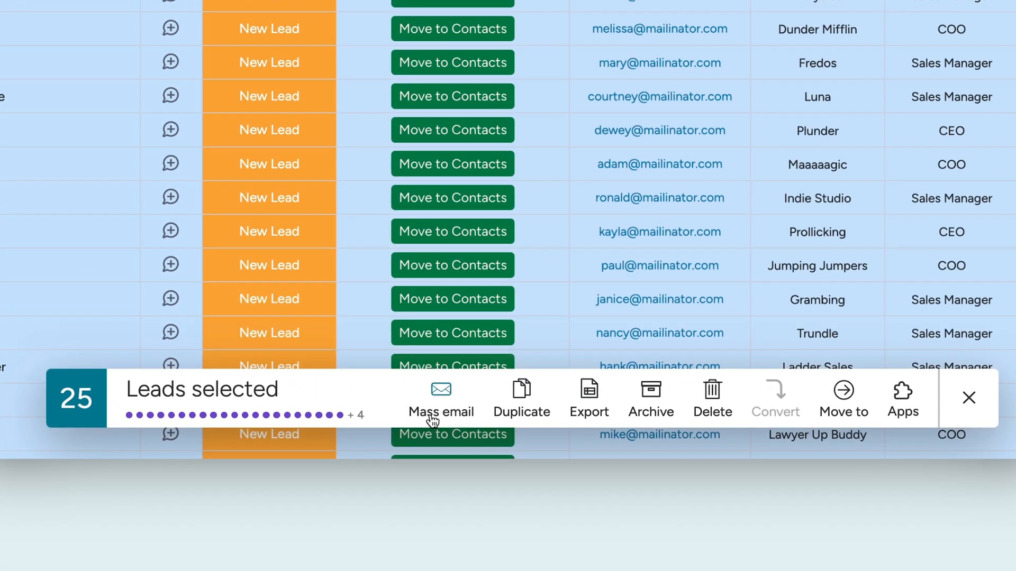
left_click(442, 390)
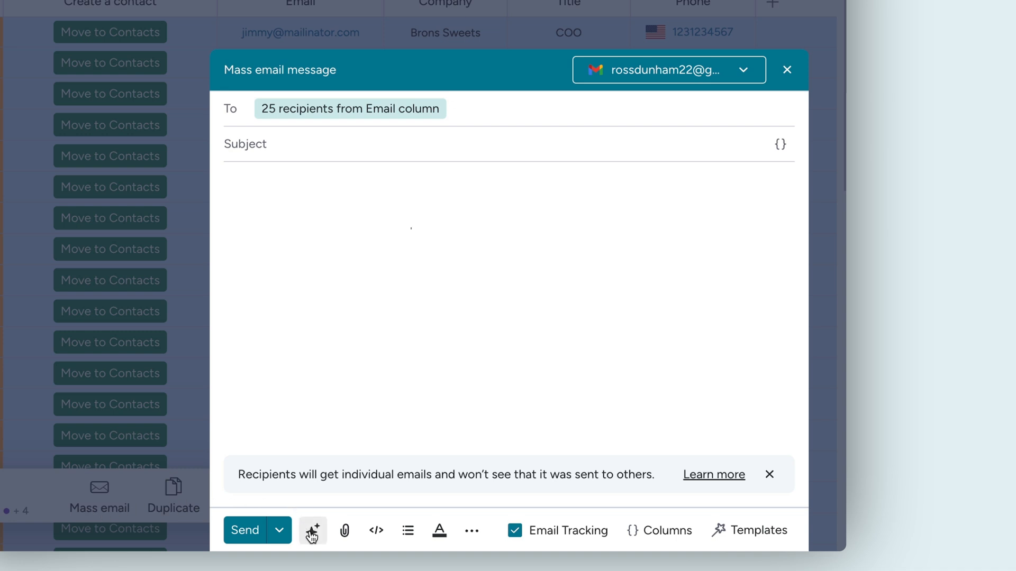
- Have AI draft a warm follow-up with subject 'It was great meeting you at the sales conference!'
left_click(313, 531)
type("Write a 100-word warm email for a lead from a")
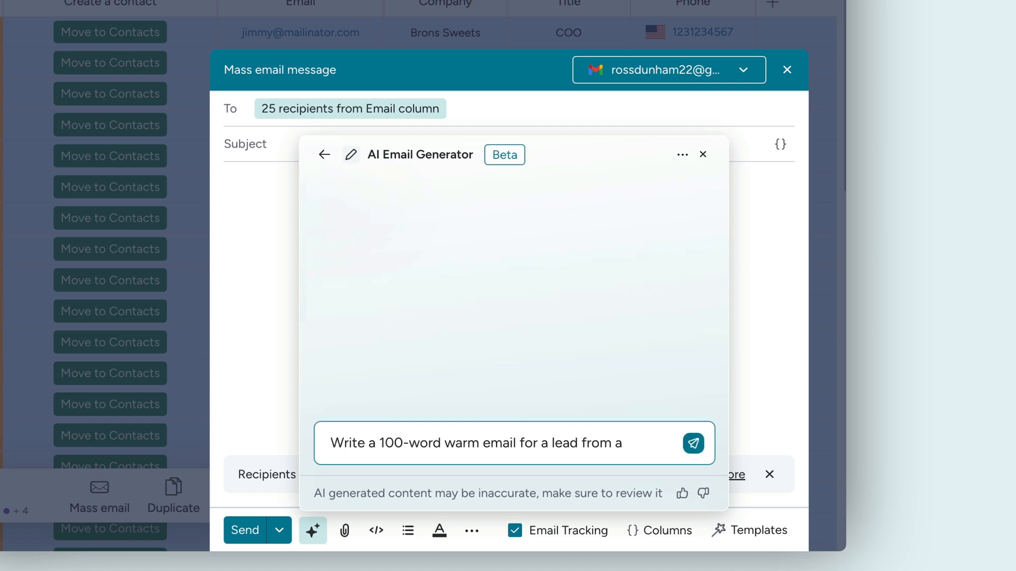
left_click(693, 444)
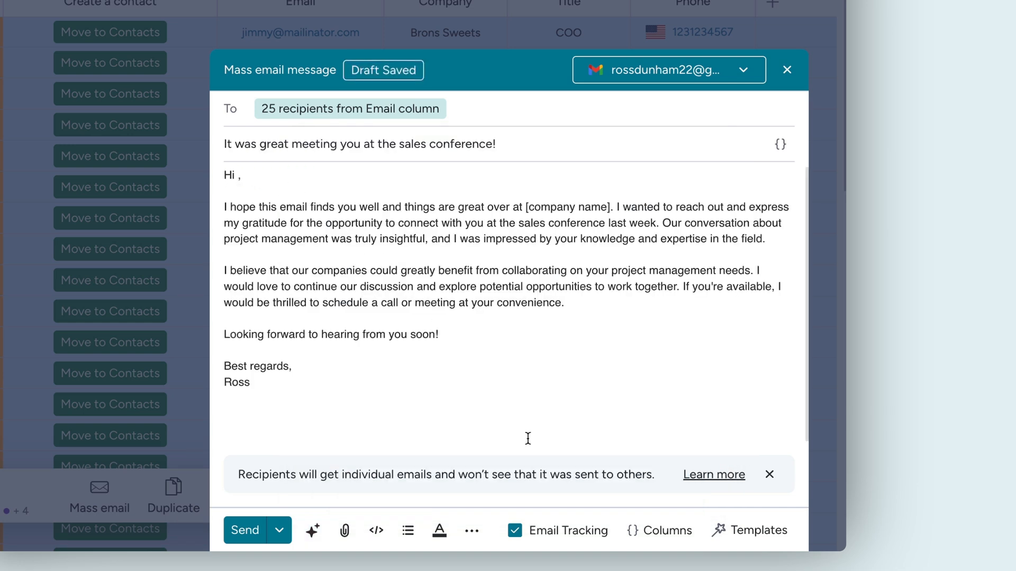
- Insert each lead's Item Name after Hi, their Company in the greeting, a booking link, and HTML layout
left_click(659, 531)
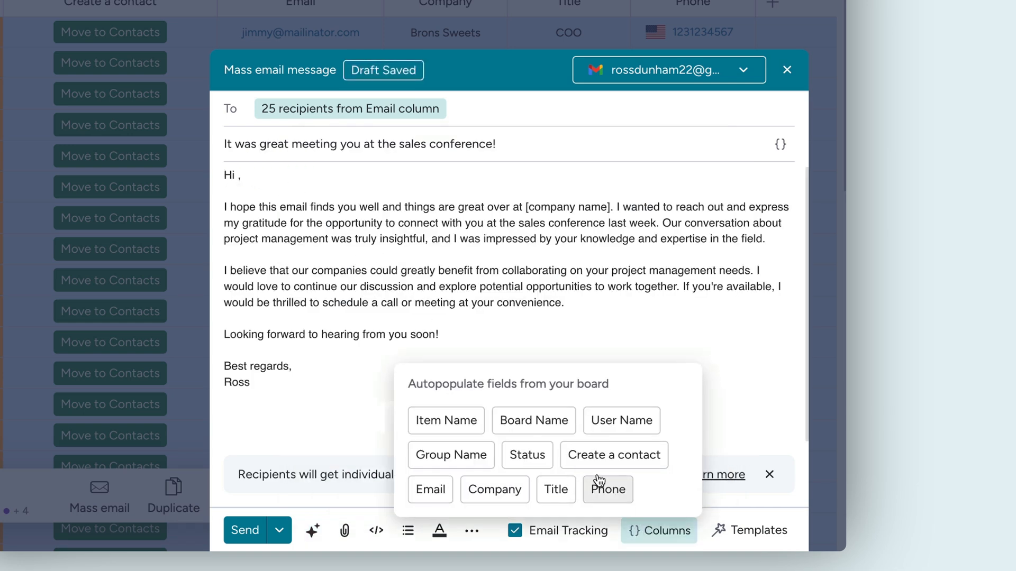
left_click(445, 421)
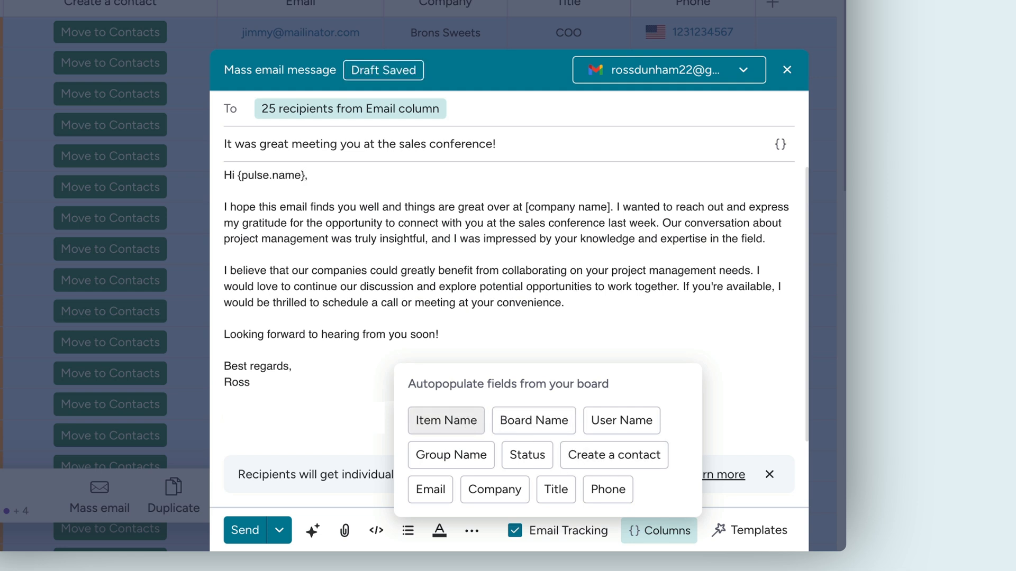
left_click(494, 488)
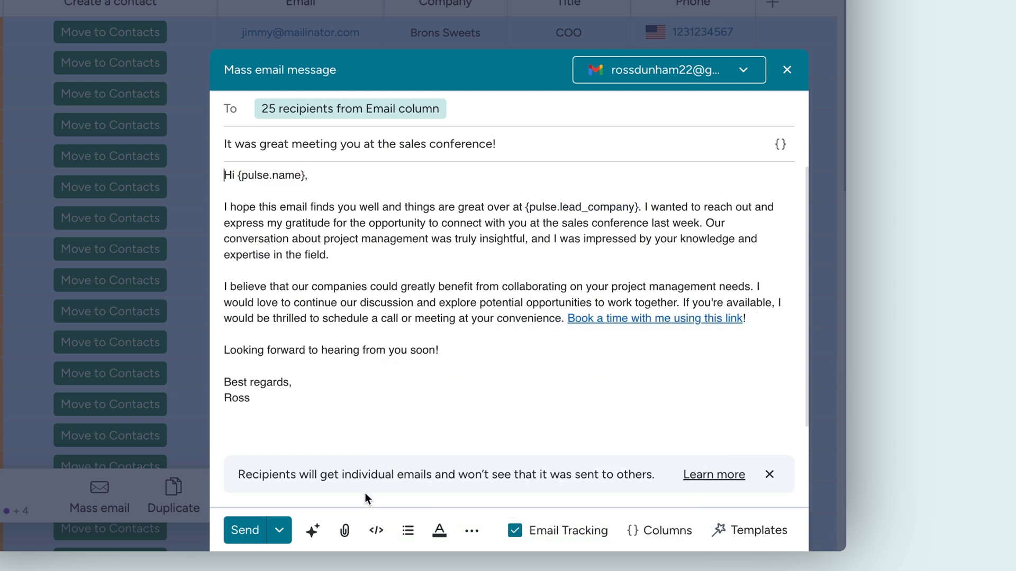
left_click(376, 531)
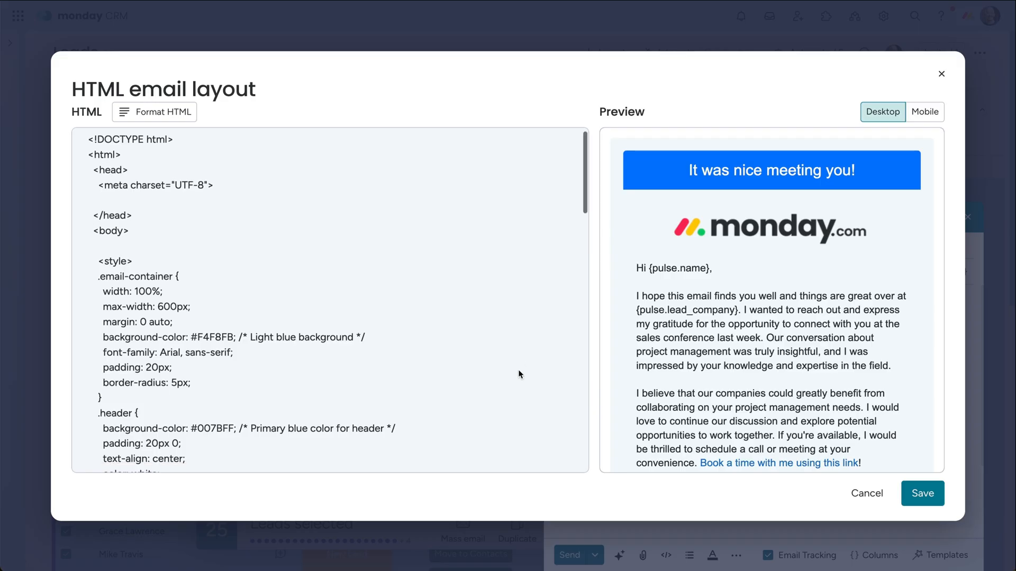
scroll("down", 3)
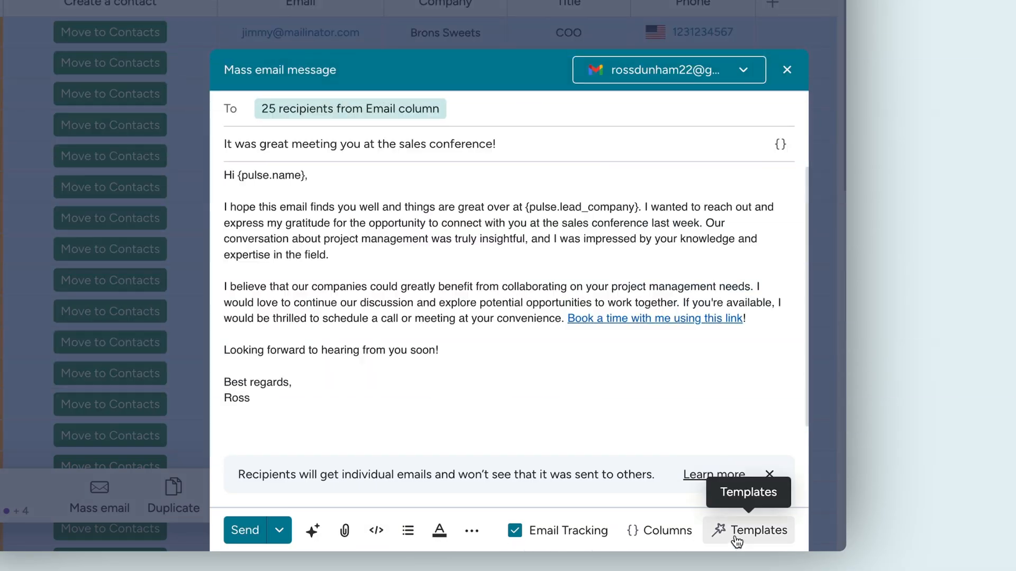
- Save the draft as template 'Sales conference follow up', shared with Everyone
left_click(748, 530)
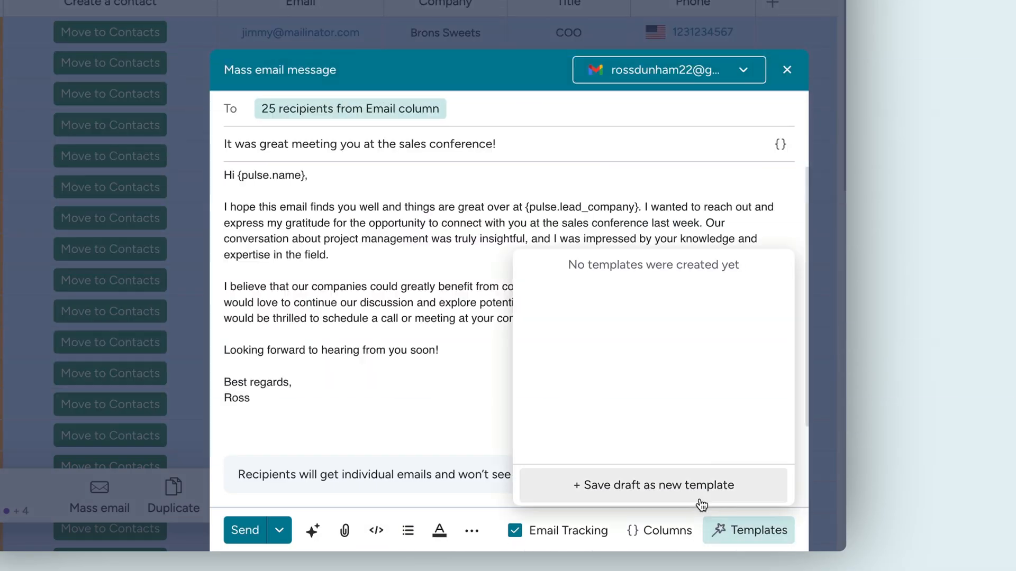
left_click(654, 485)
type("Sales conference follow up")
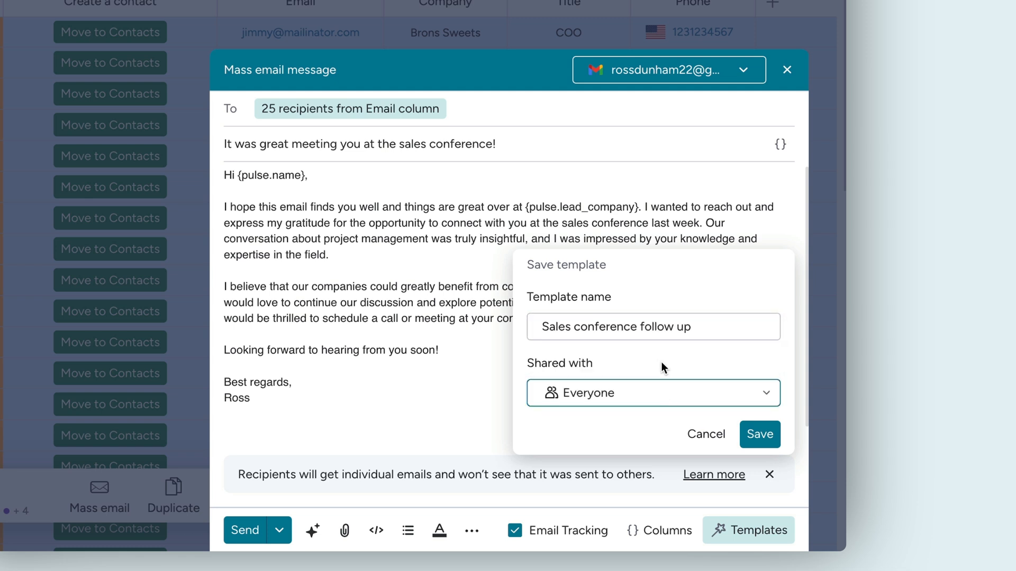
left_click(760, 433)
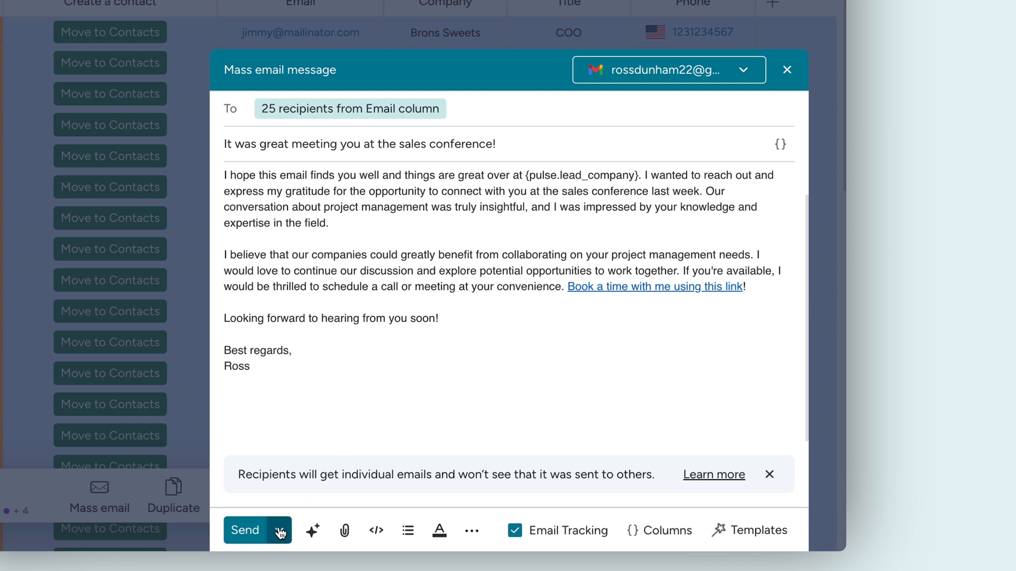
- Choose Schedule send, set for 07/10/2024 at 12:00, for the 25-lead email
left_click(282, 530)
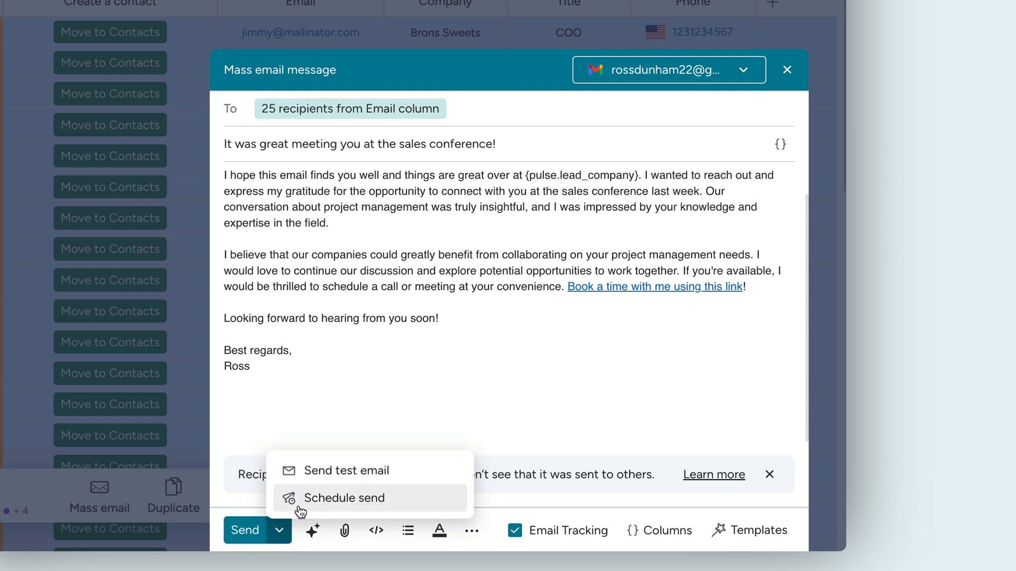
left_click(344, 498)
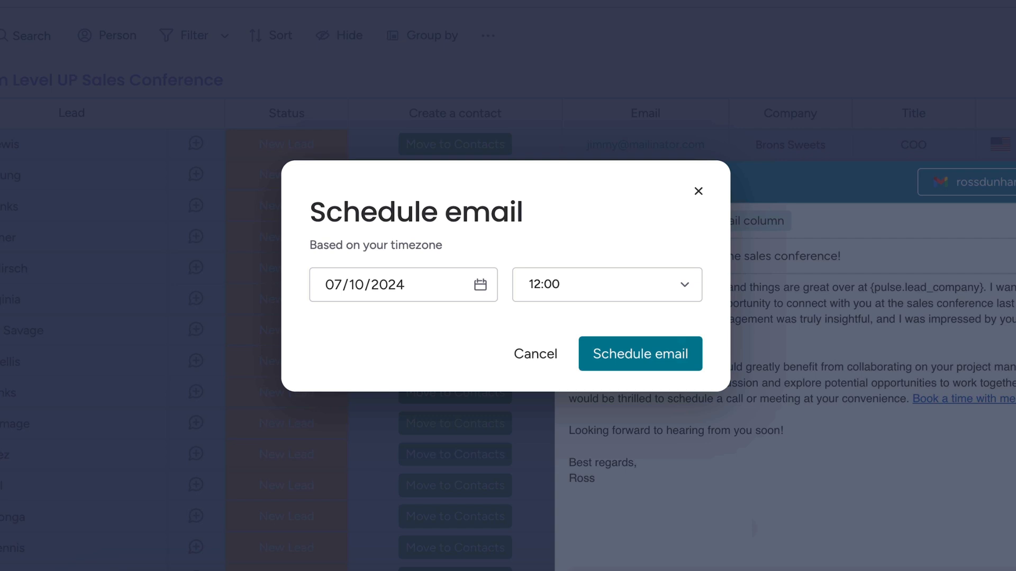
mouse_move(658, 375)
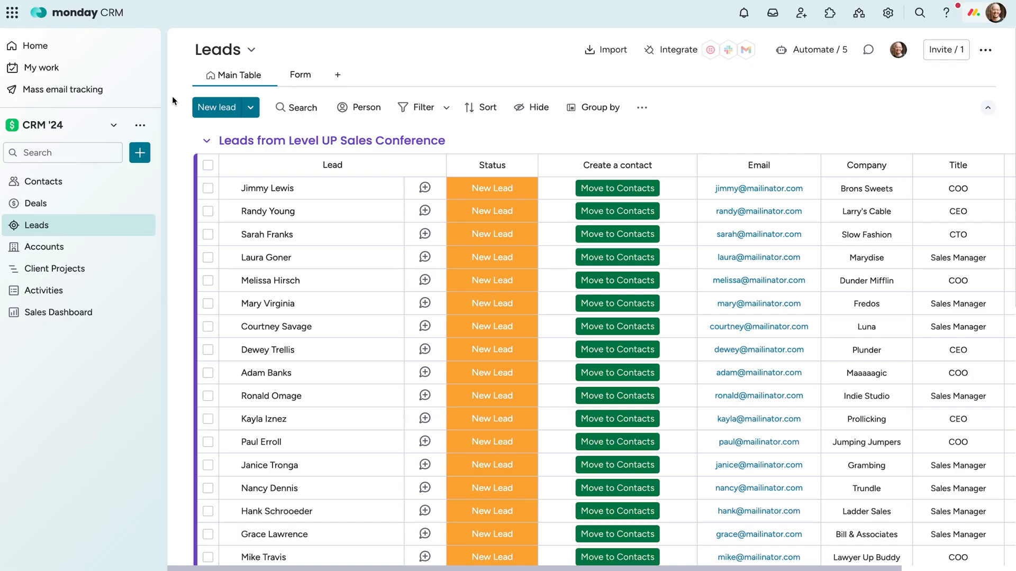
- Review Mass email tracking's Sent tab listing the conference email sent to 25 recipients
left_click(63, 89)
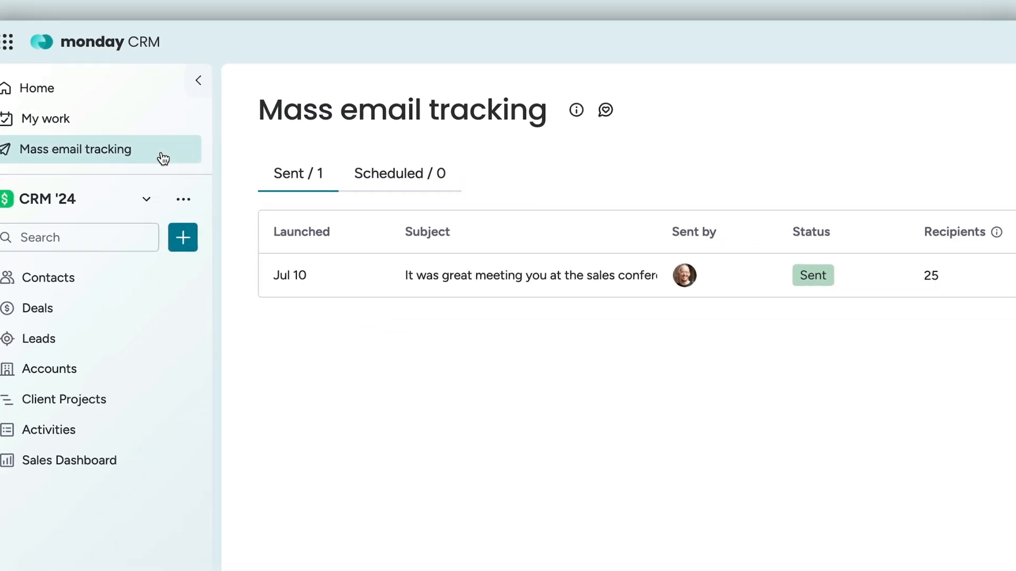
left_click(197, 80)
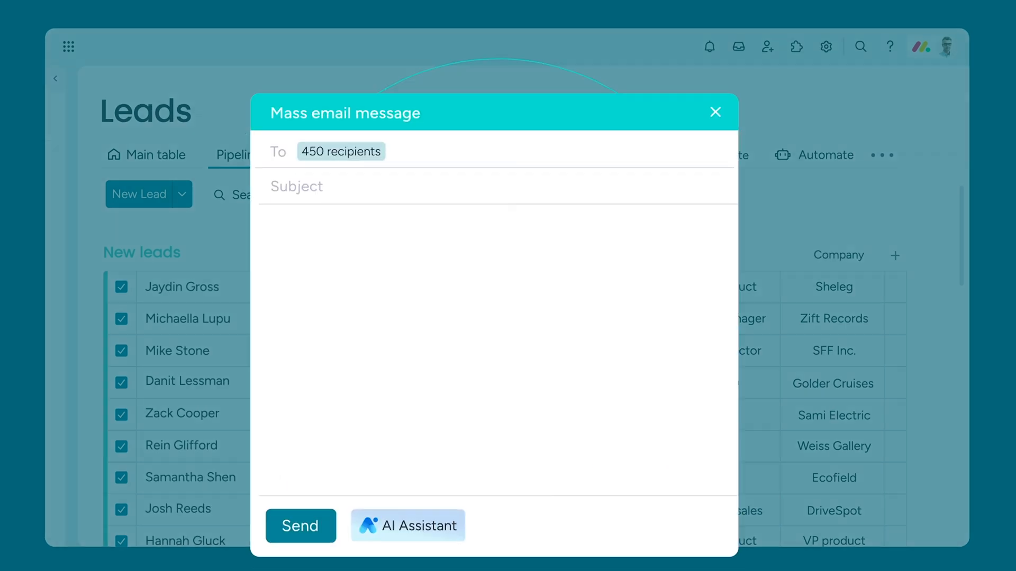
- Have the AI Assistant draft a 'Follow up' email with personalized greeting for 450 recipients
left_click(410, 524)
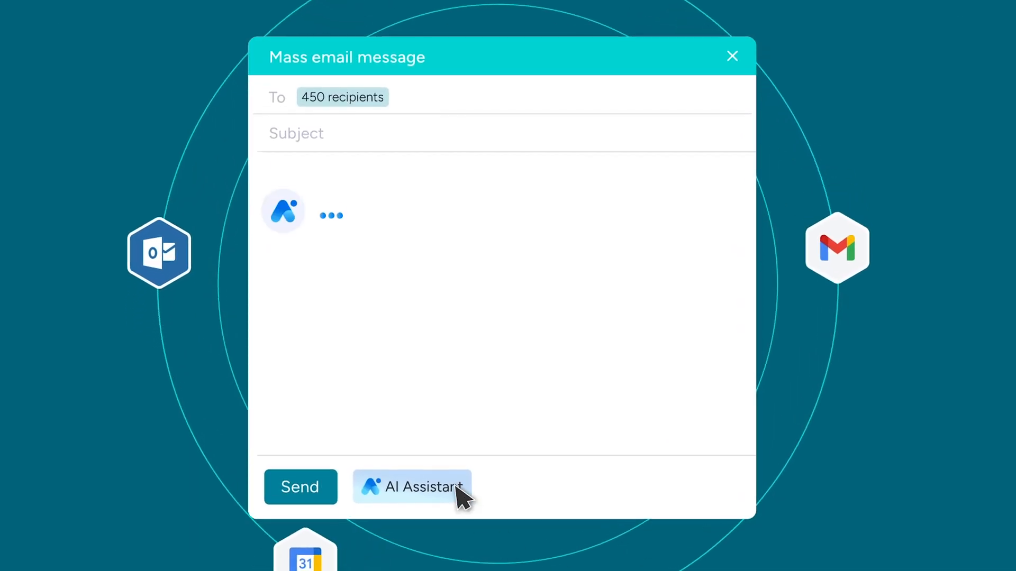
left_click(425, 487)
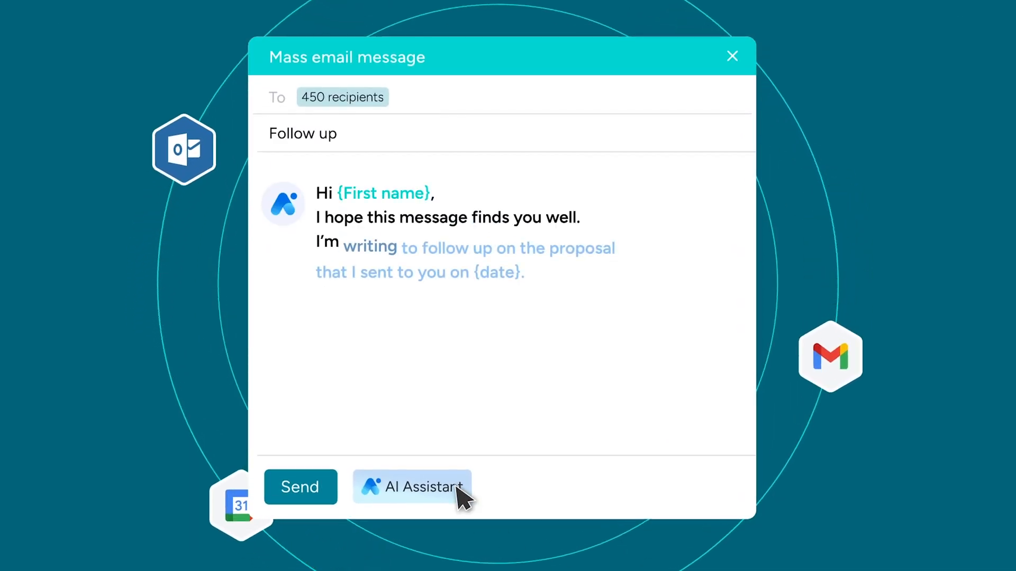